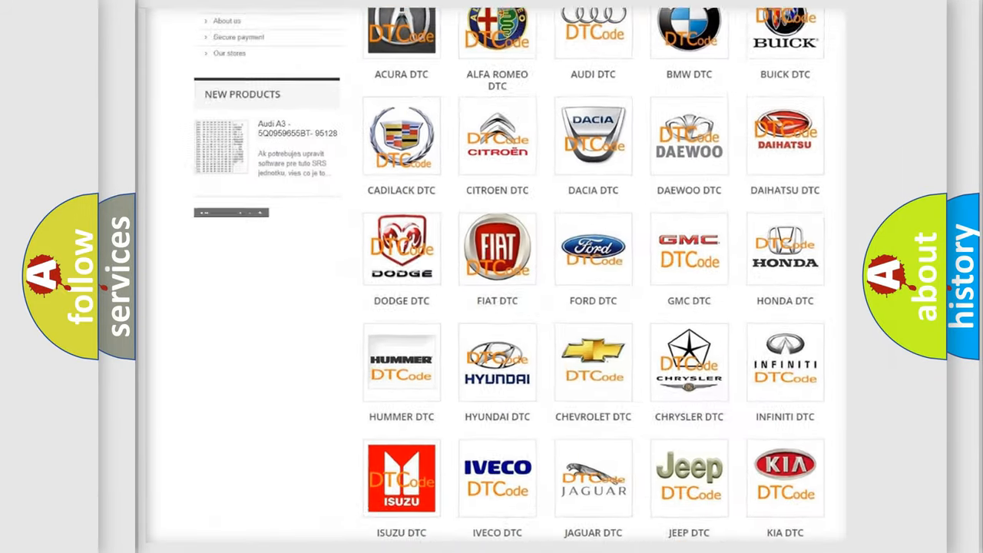
pyautogui.scroll(3)
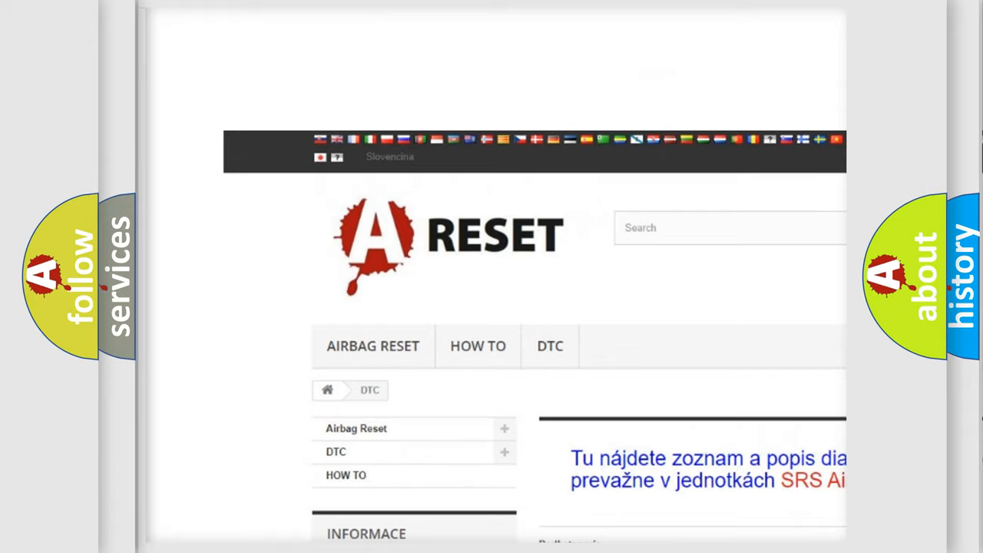
pyautogui.scroll(-3)
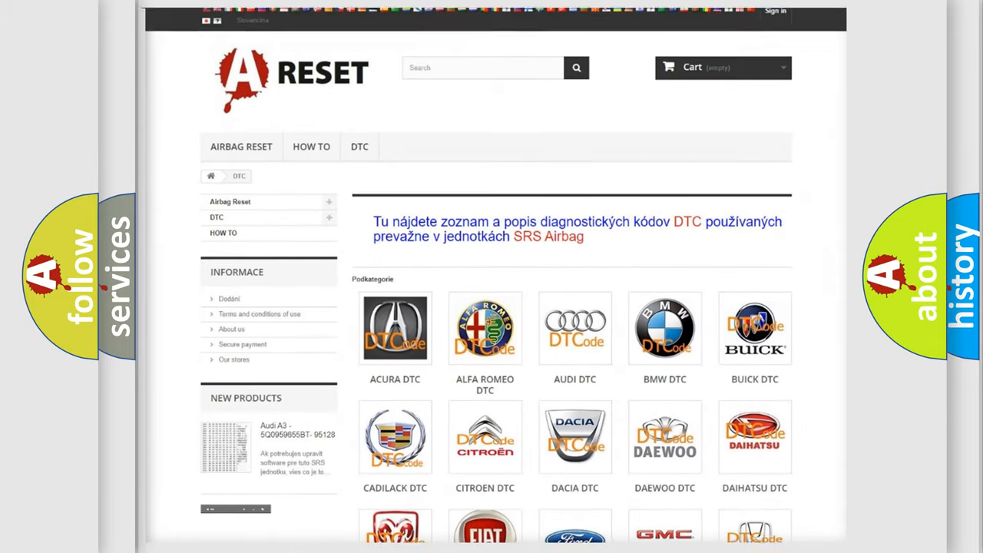
pyautogui.scroll(-3)
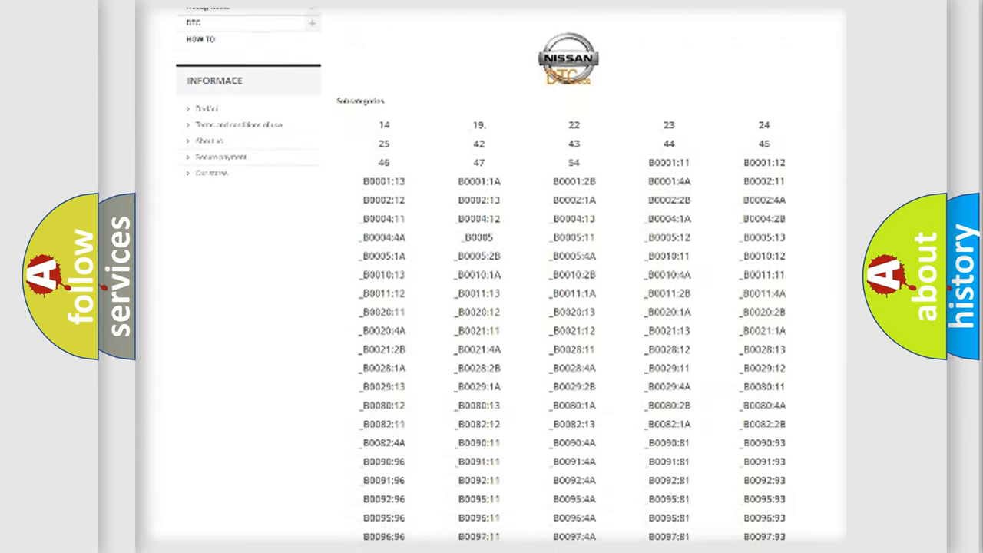
pyautogui.scroll(-3)
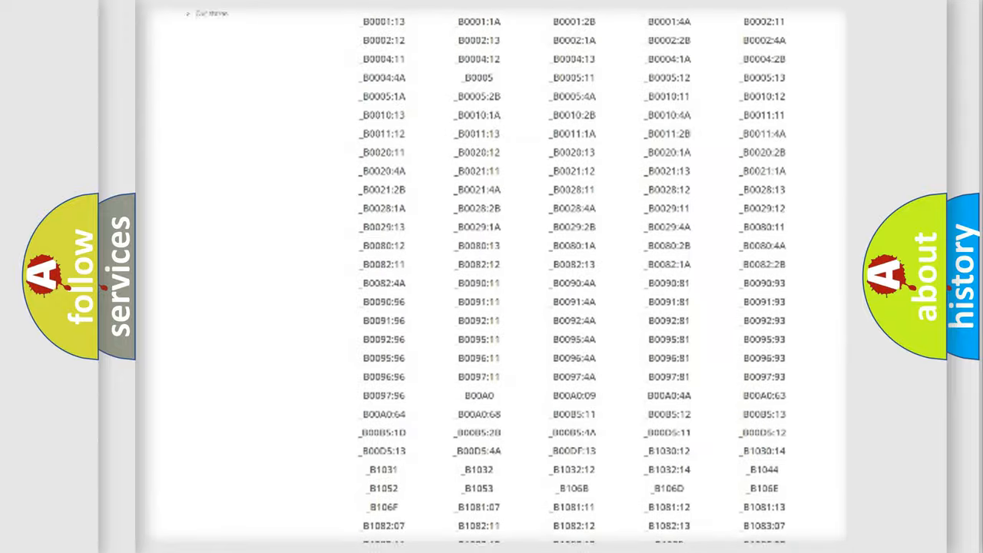
pyautogui.scroll(3)
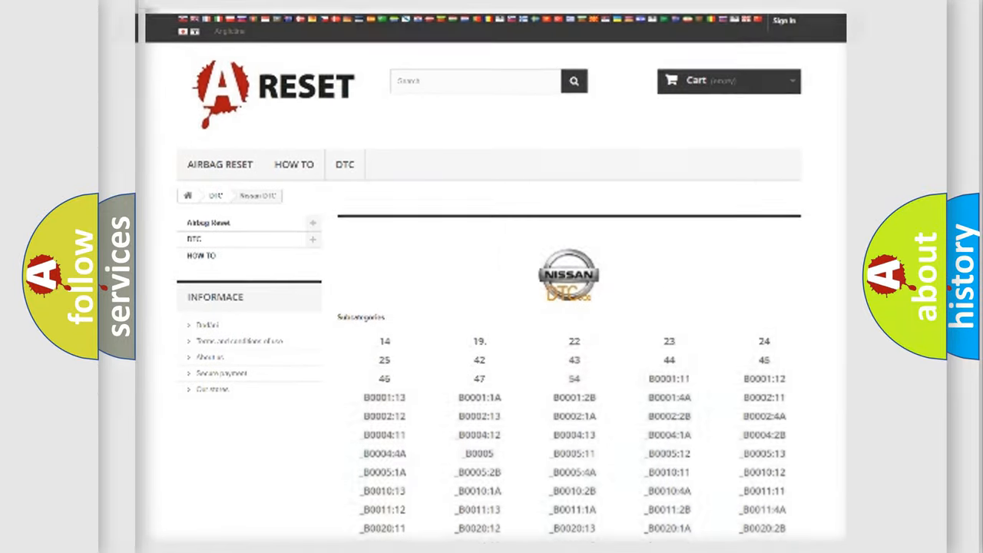